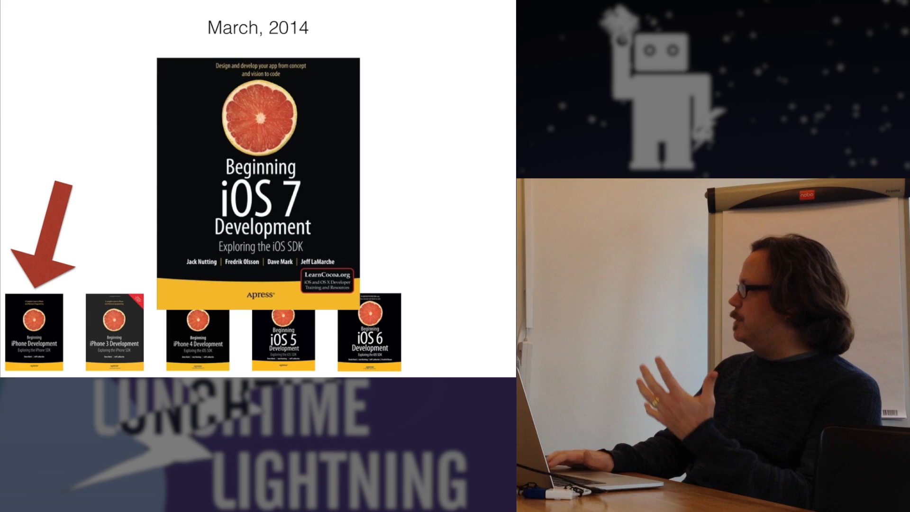
pyautogui.press('Right')
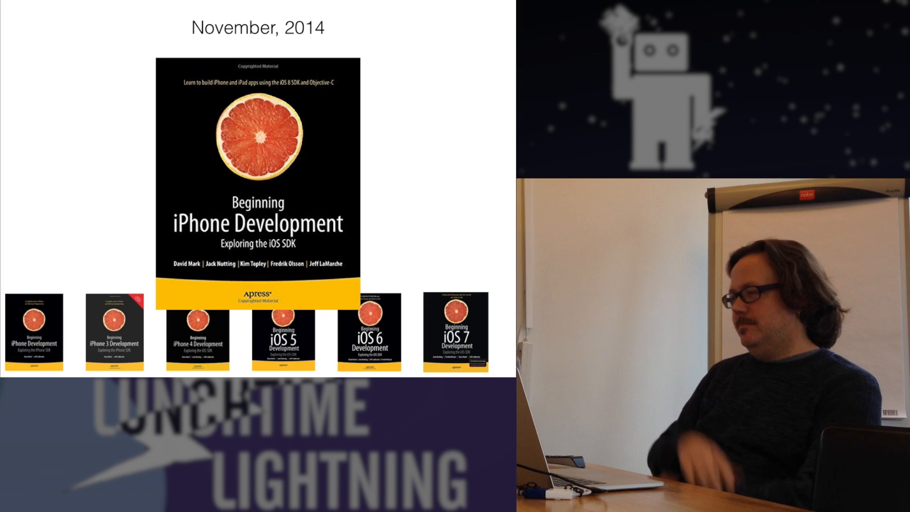